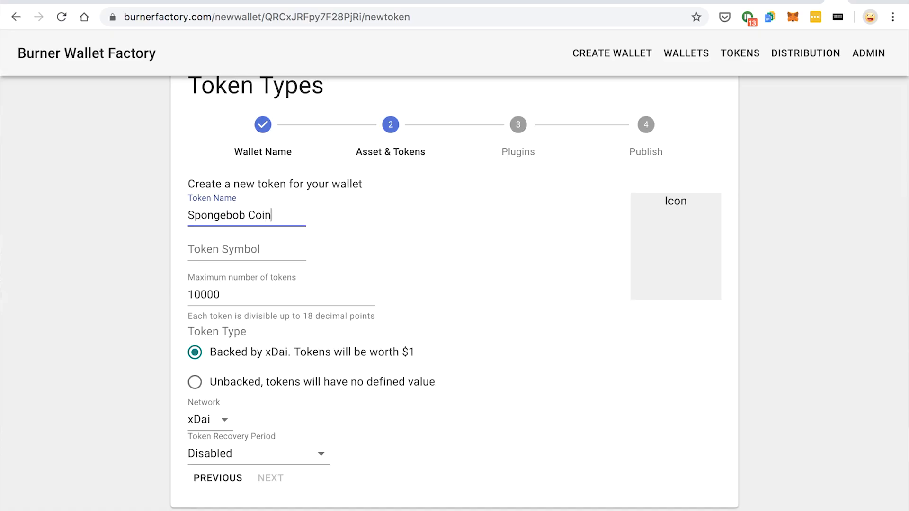
# Enter SPNG as the Spongebob Coin token symbol.
pyautogui.write('SP')
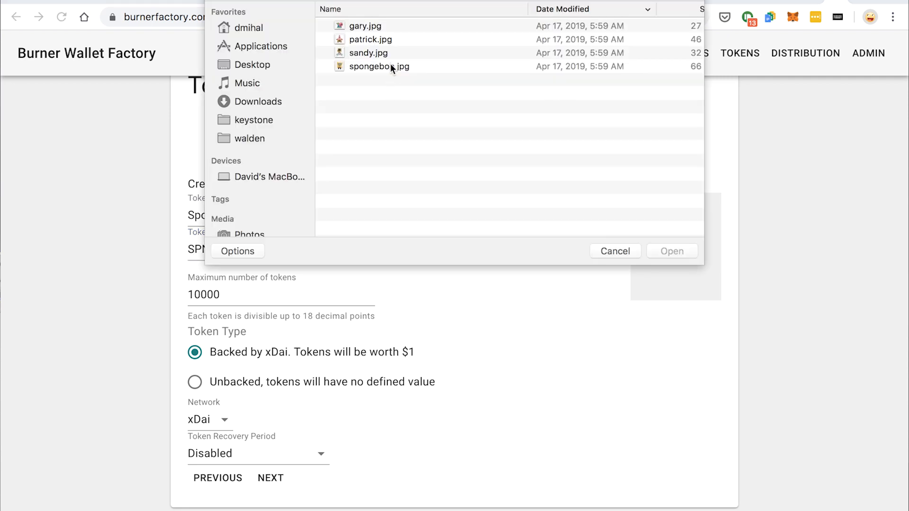
# Upload spongebob.jpg as the SPNG token icon.
pyautogui.click(379, 66)
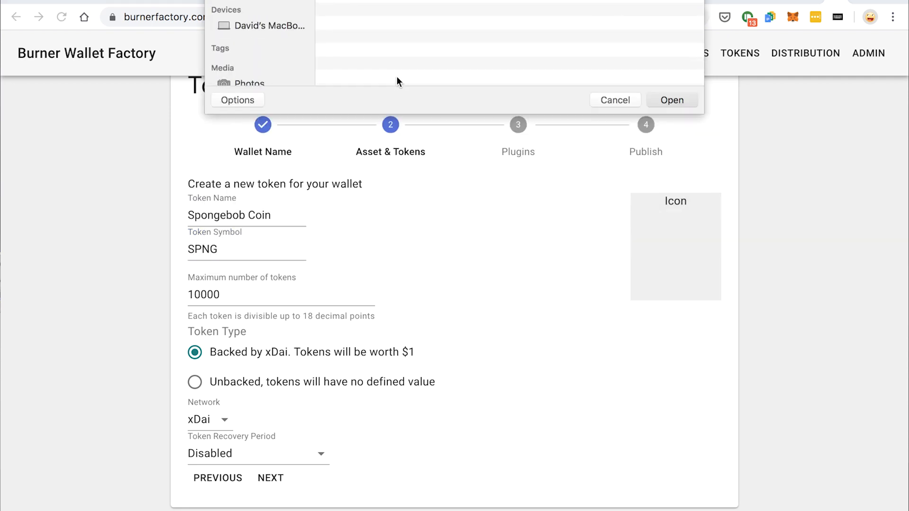
pyautogui.click(671, 100)
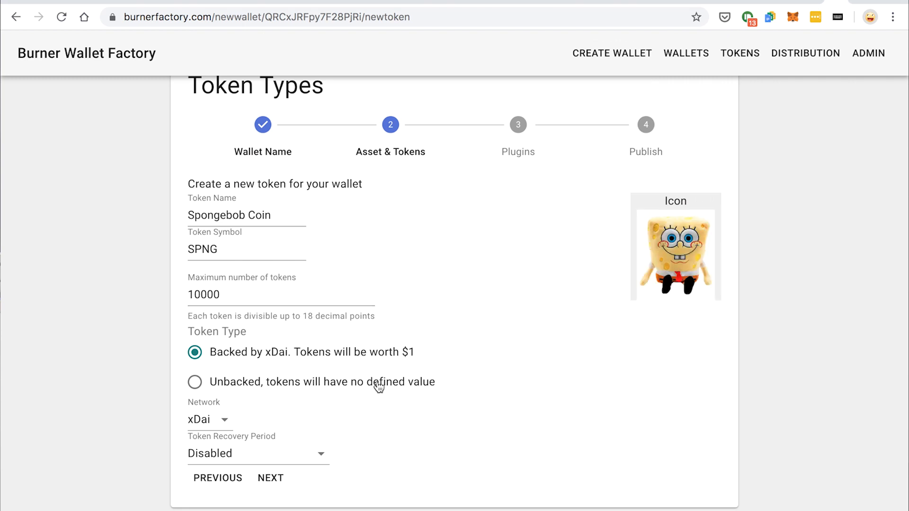